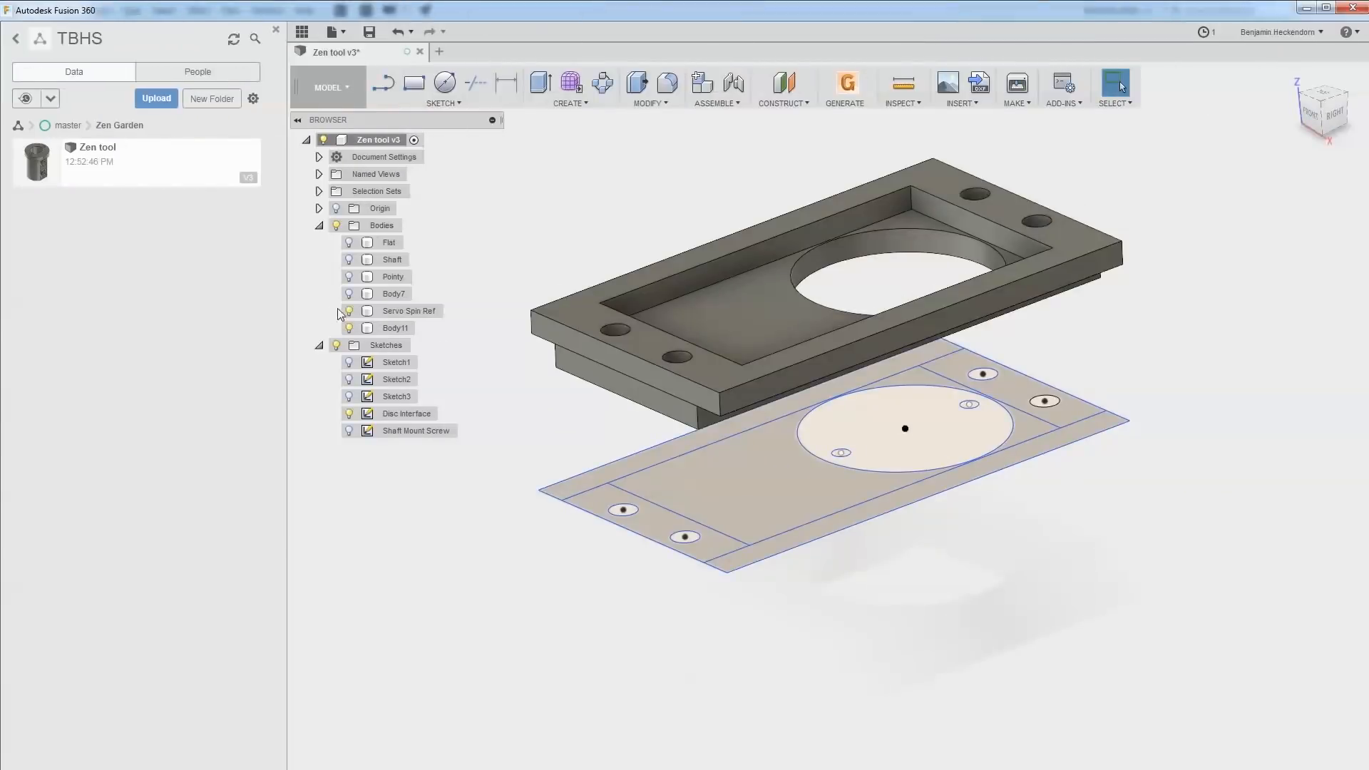
# Show the hidden bodies so the shaft, servo mount and legs appear beneath the plate
pyautogui.click(349, 316)
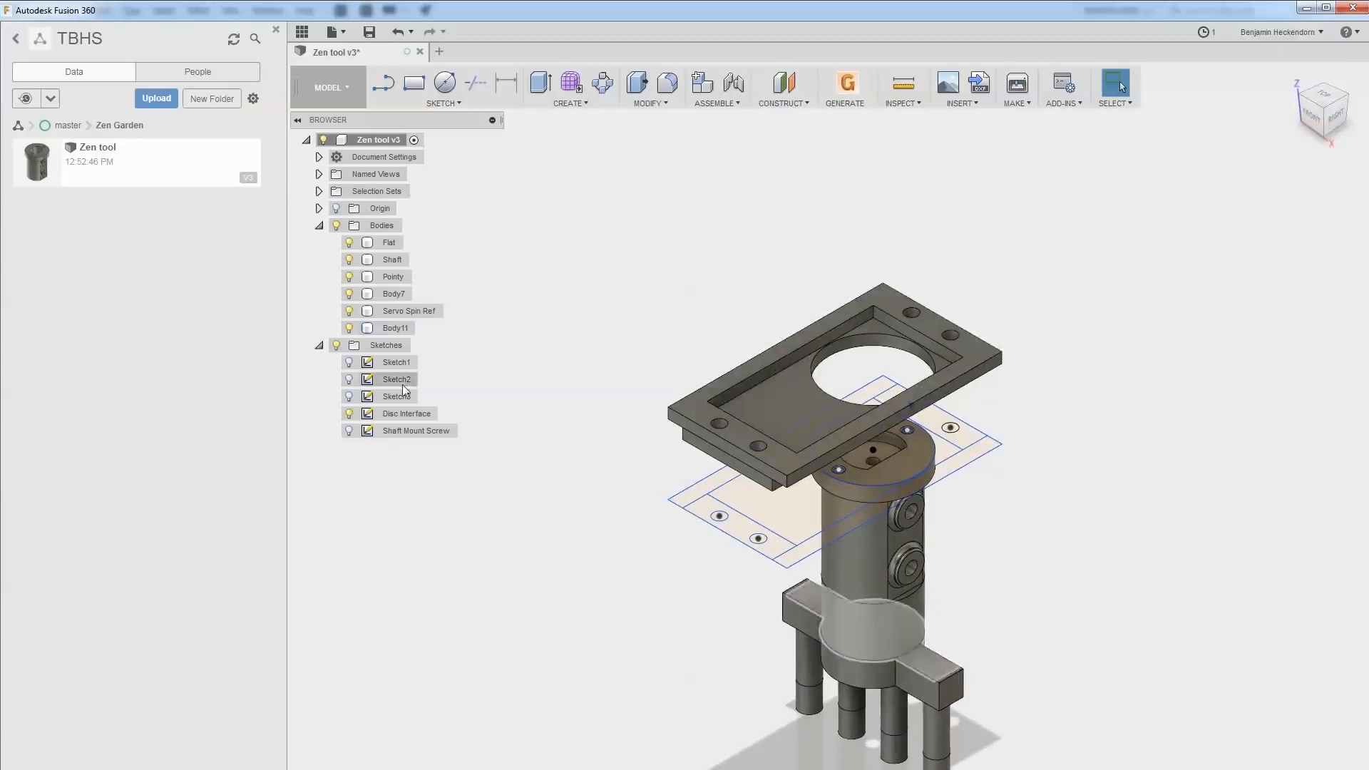
pyautogui.click(349, 277)
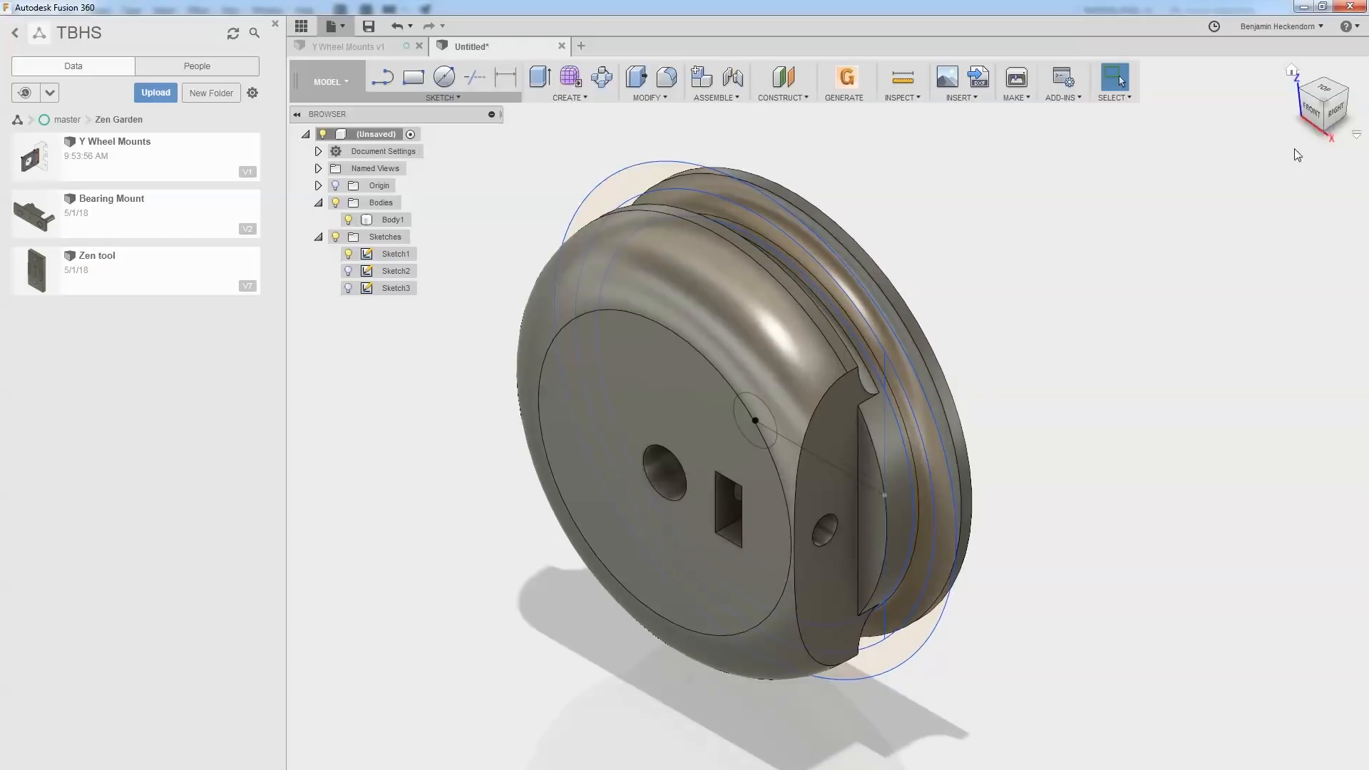
# Orbit the finished drive wheel to inspect its holes, nut slot and grooved rim
pyautogui.click(1329, 104)
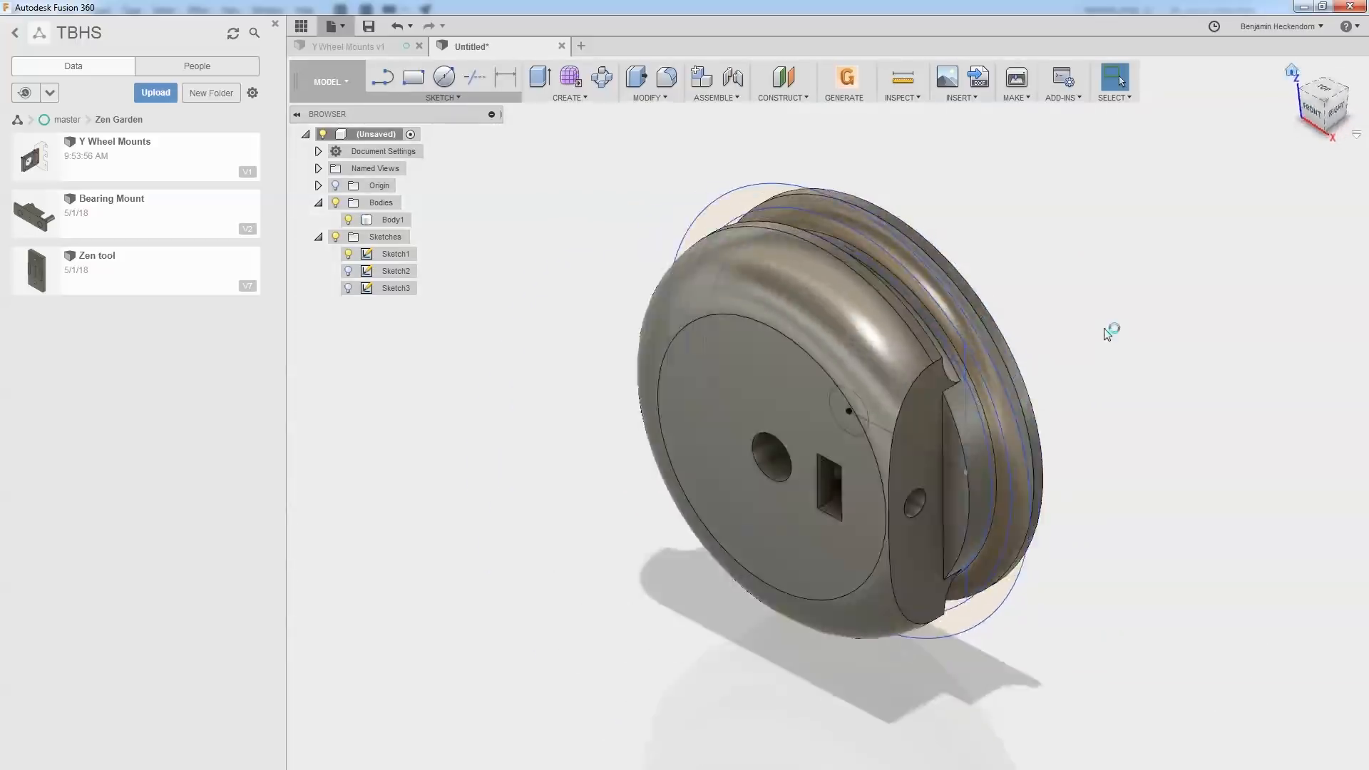
pyautogui.moveTo(1110, 334); pyautogui.dragTo(1044, 341)
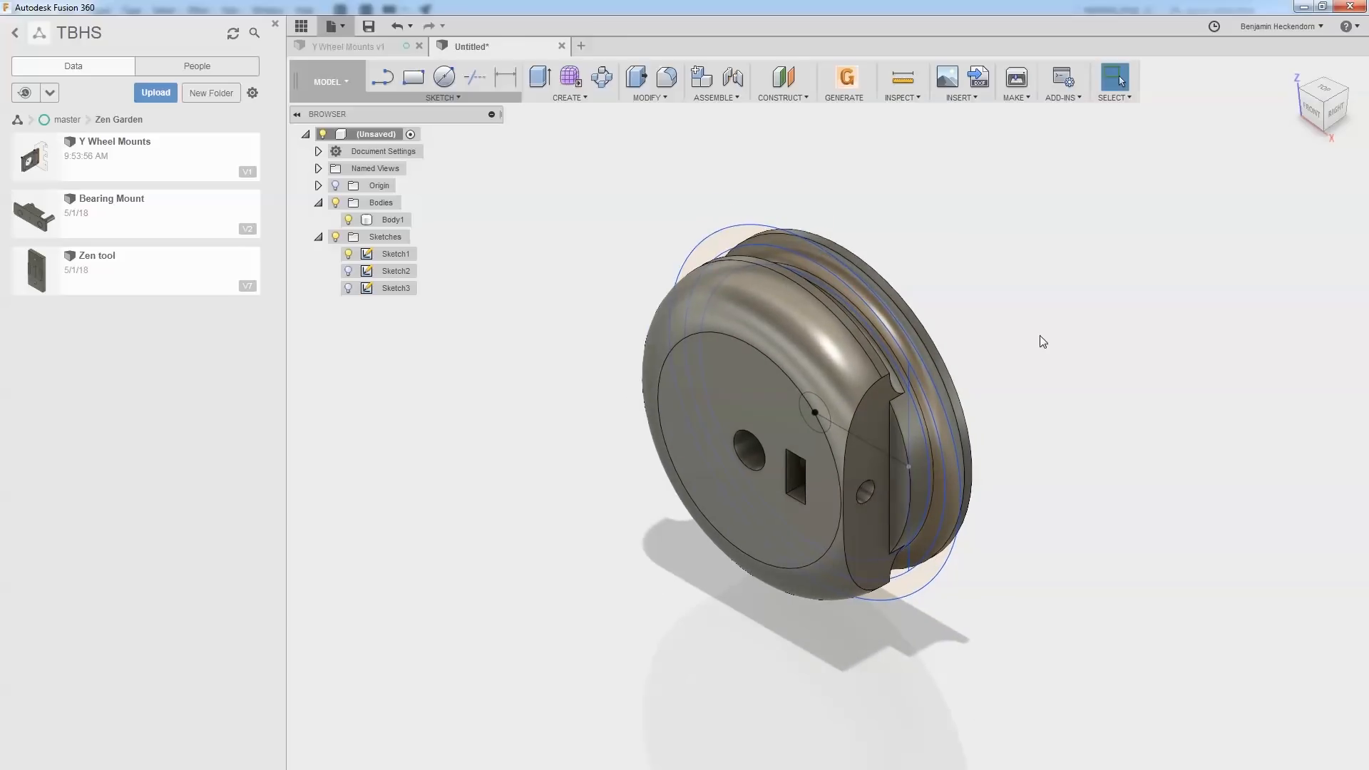